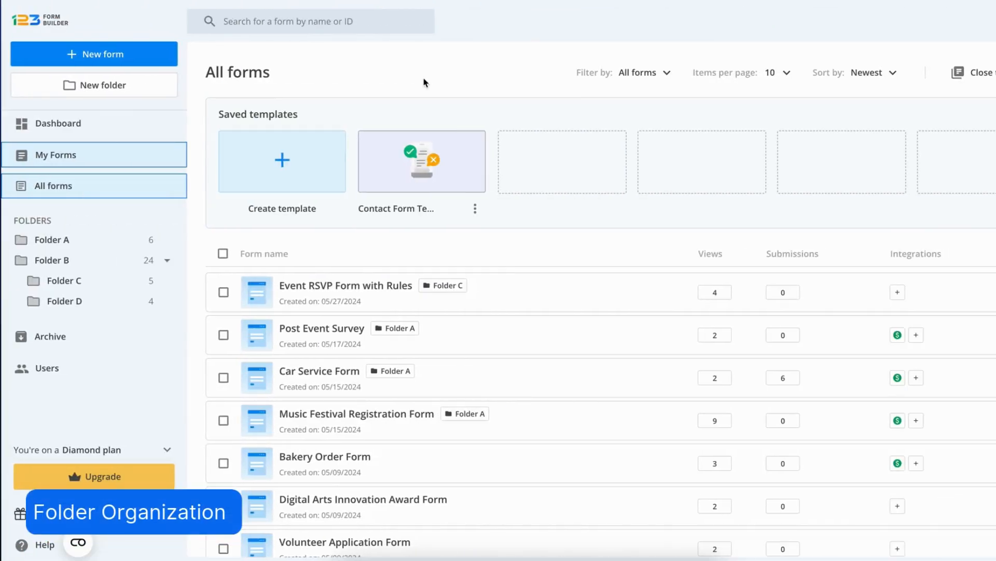
Step: Start a new folder named My Forms and try the pink, orange and teal preset colours
{"action": "left_click", "coordinate": [93, 85]}
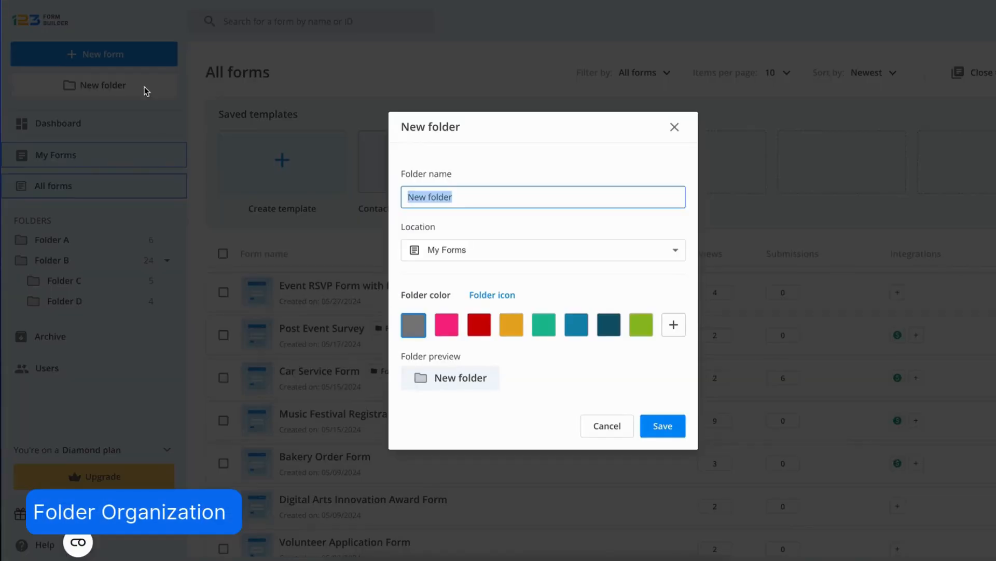
{"action": "type", "text": "My Forms"}
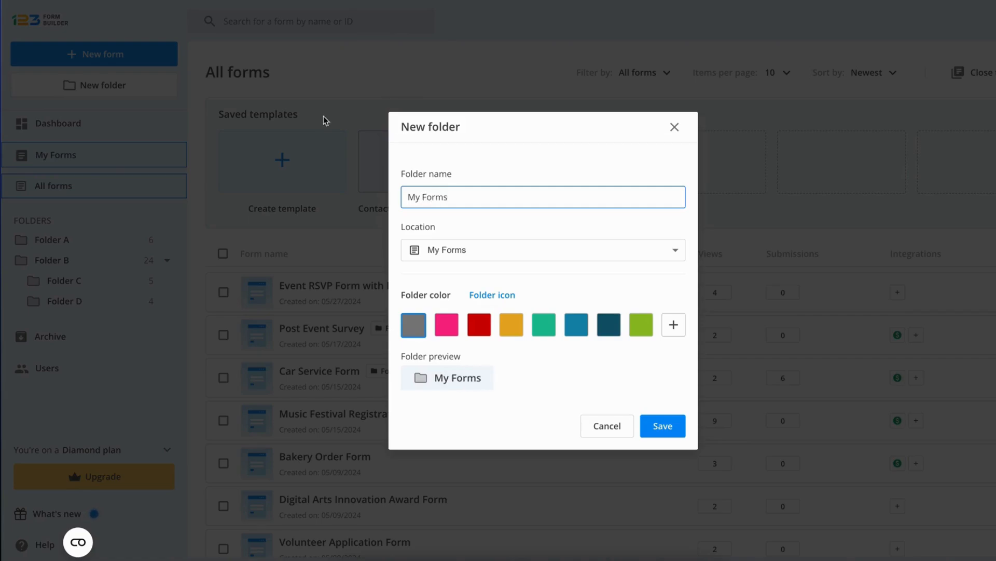
{"action": "left_click", "coordinate": [447, 324]}
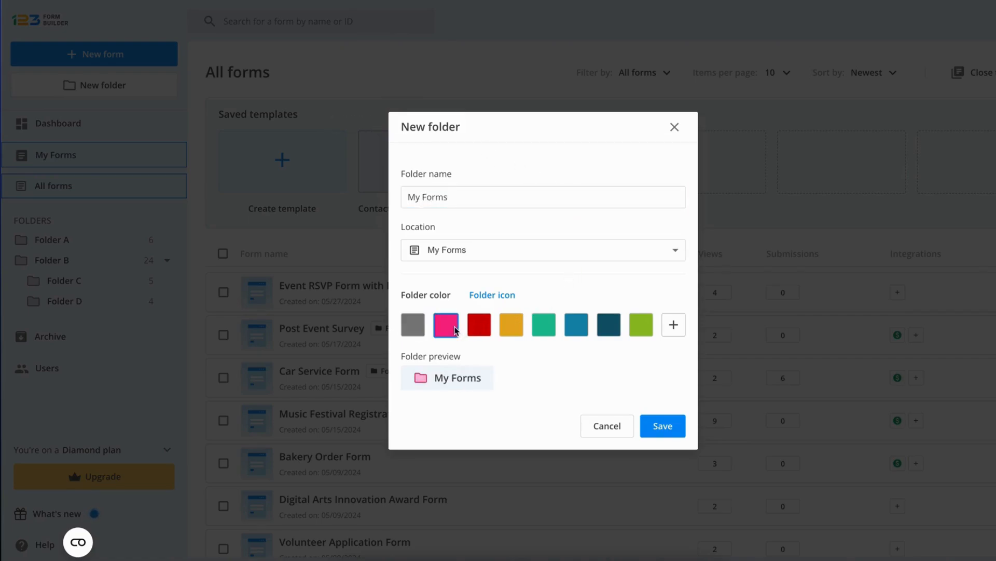
{"action": "left_click", "coordinate": [511, 323]}
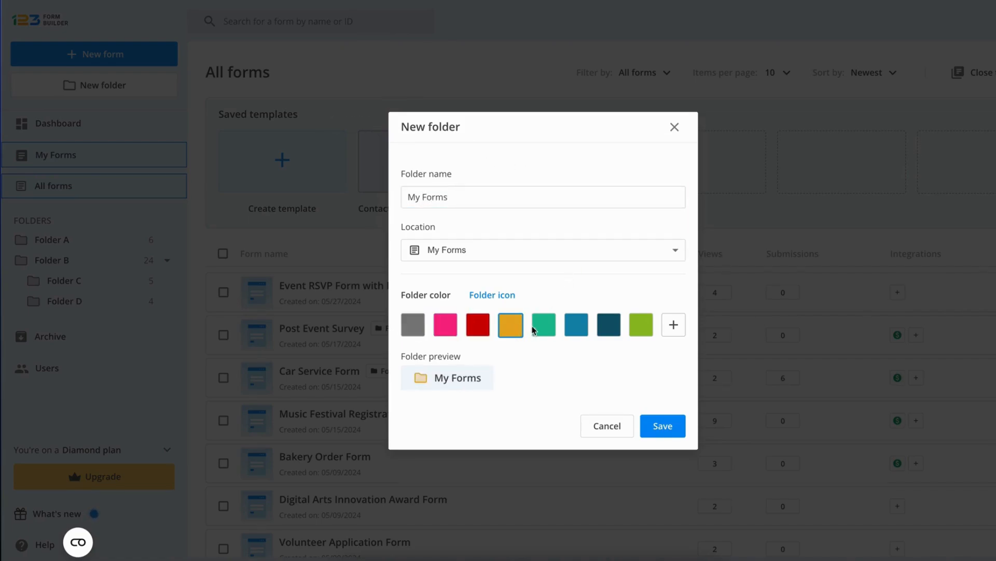
{"action": "left_click", "coordinate": [543, 324]}
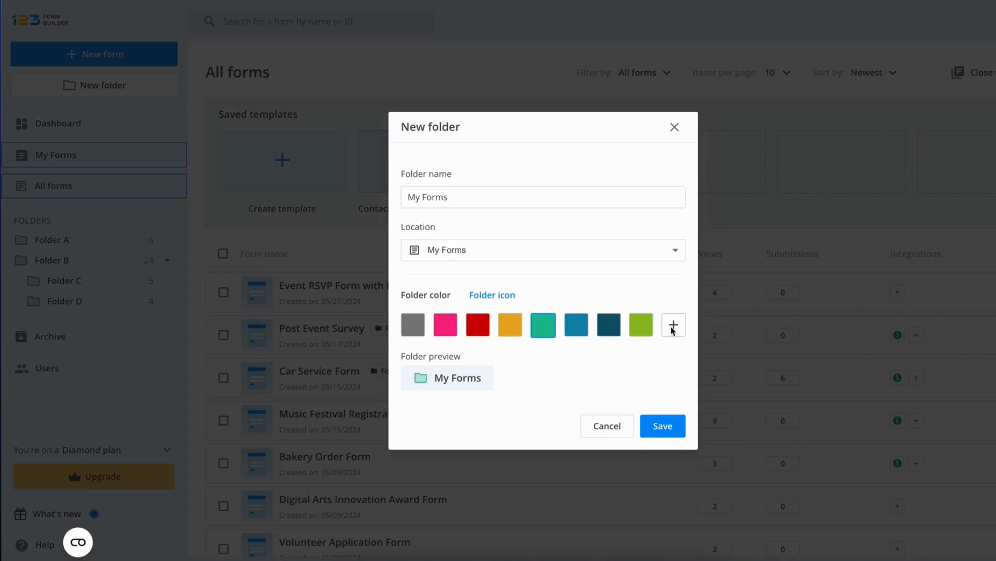
Step: Choose a custom light blue shade in the colour picker and save the My Forms folder
{"action": "left_click", "coordinate": [673, 324]}
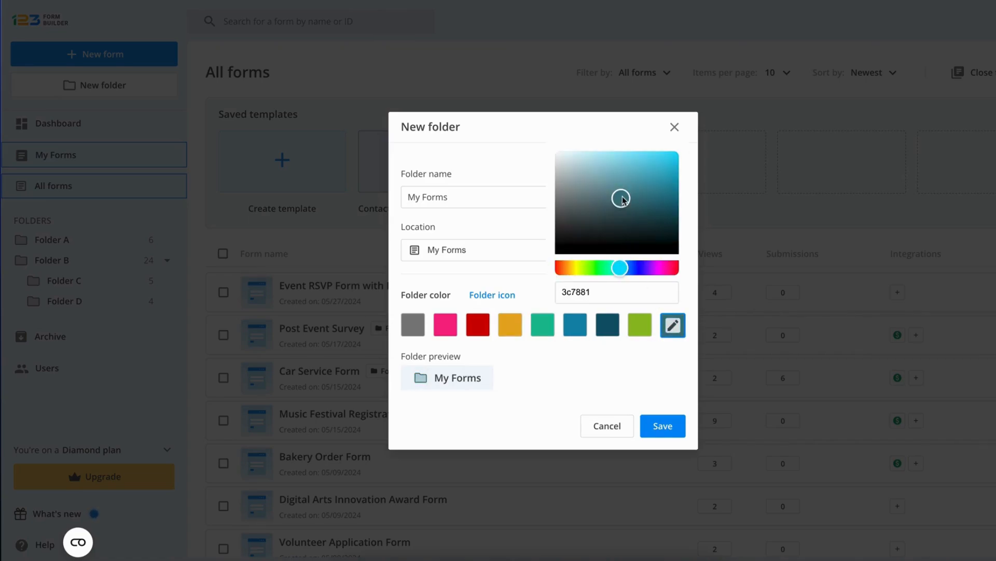
{"action": "left_click", "coordinate": [590, 166]}
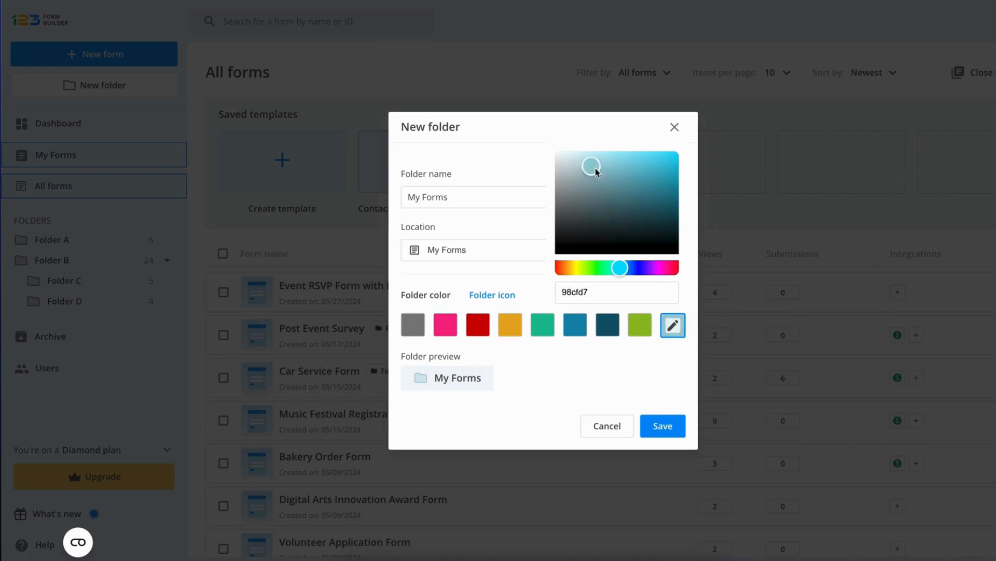
{"action": "left_click_drag", "start_coordinate": [594, 172], "coordinate": [641, 159]}
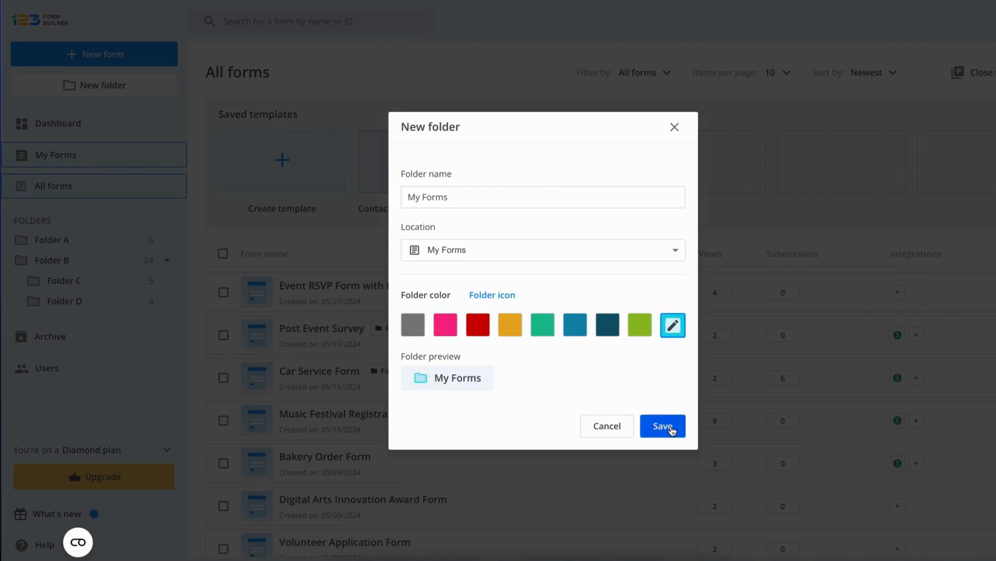
{"action": "left_click", "coordinate": [662, 426]}
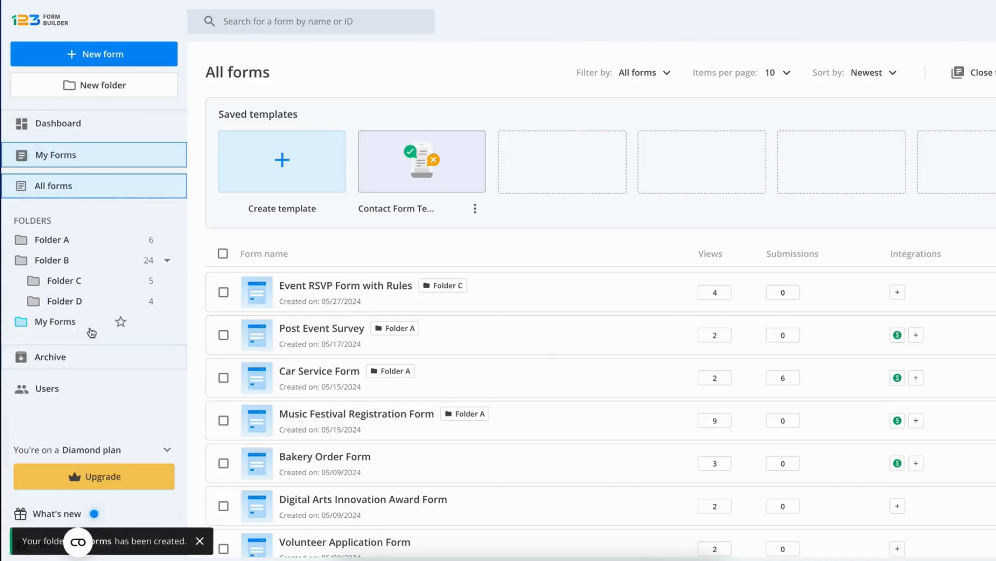
Step: Inside My Forms, add a subfolder named My work Forms with a briefcase icon and save it
{"action": "left_click", "coordinate": [55, 322]}
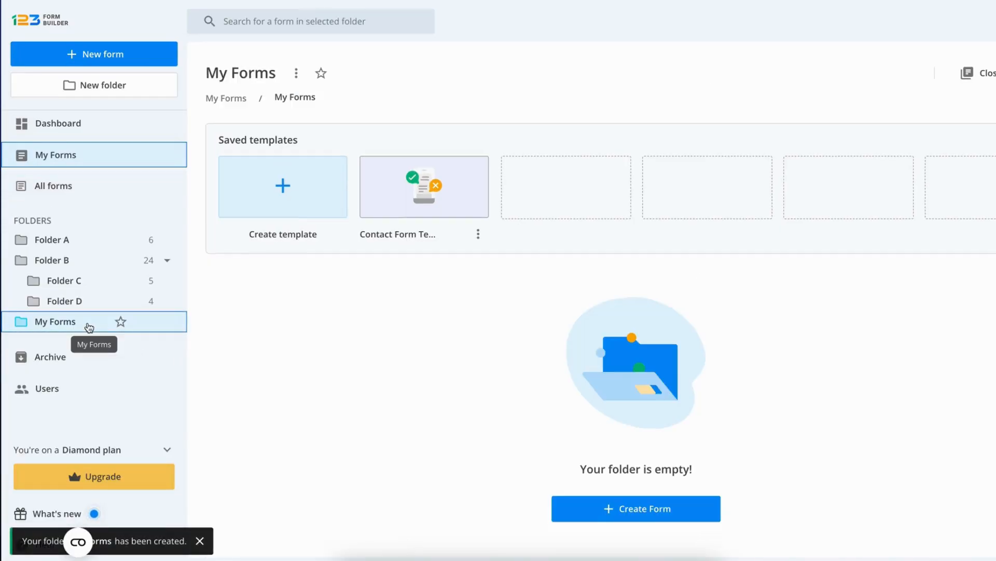
{"action": "mouse_move", "coordinate": [187, 162]}
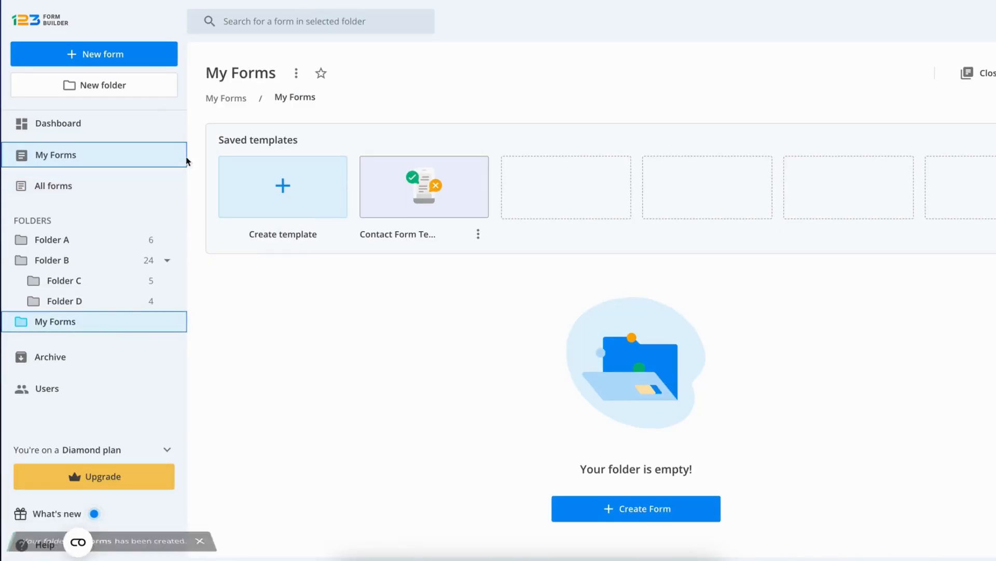
{"action": "left_click", "coordinate": [93, 85]}
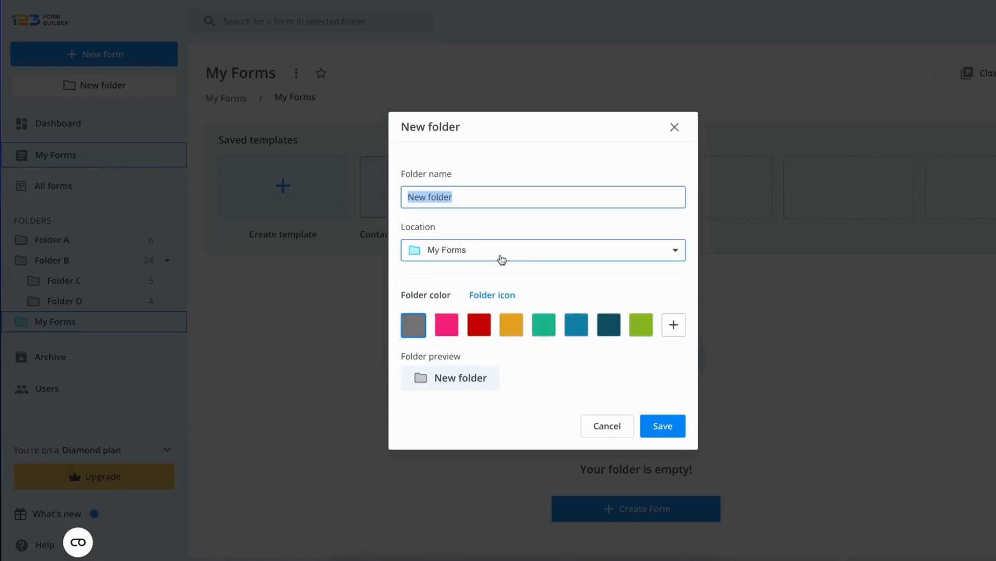
{"action": "mouse_move", "coordinate": [511, 261]}
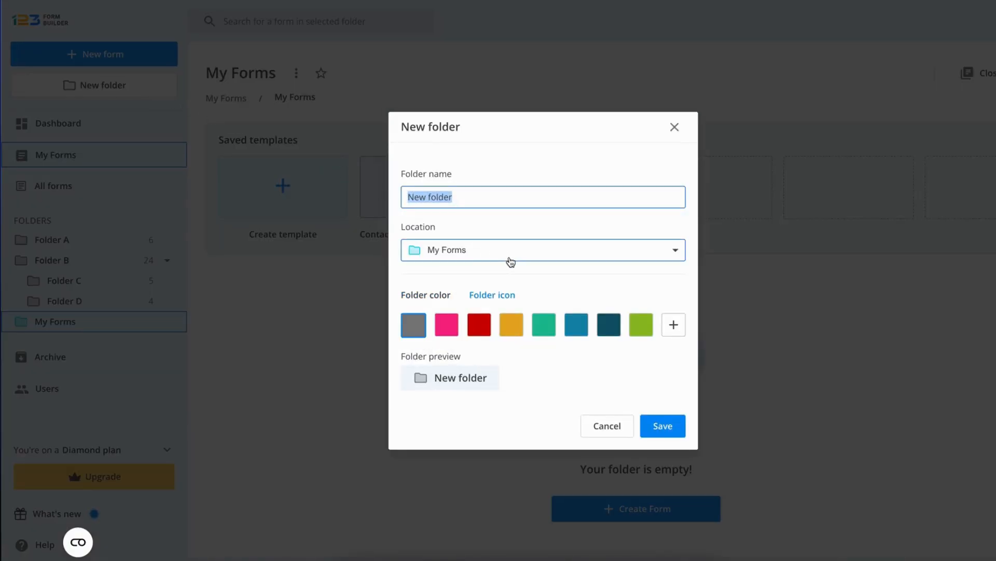
{"action": "type", "text": "My work Form"}
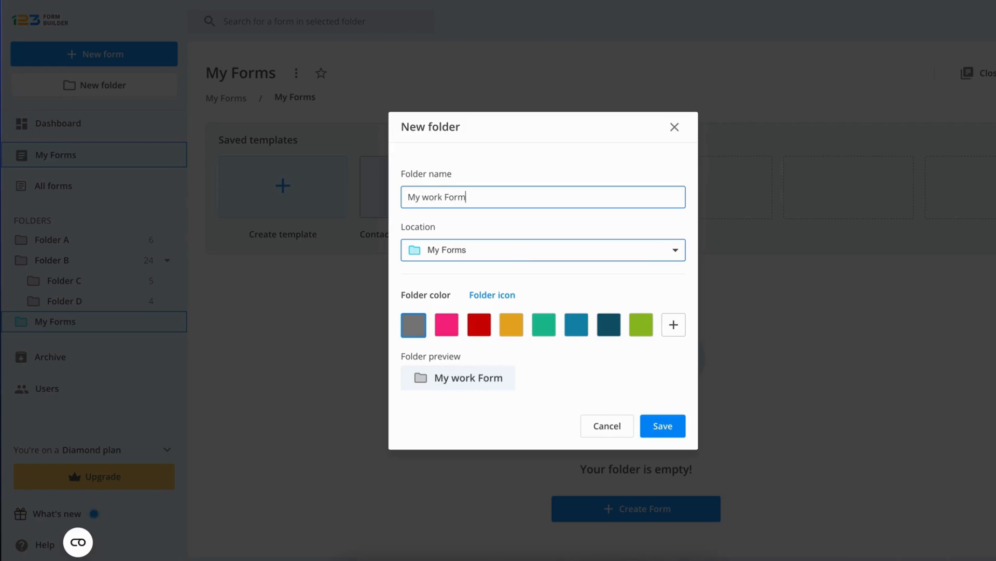
{"action": "type", "text": "s"}
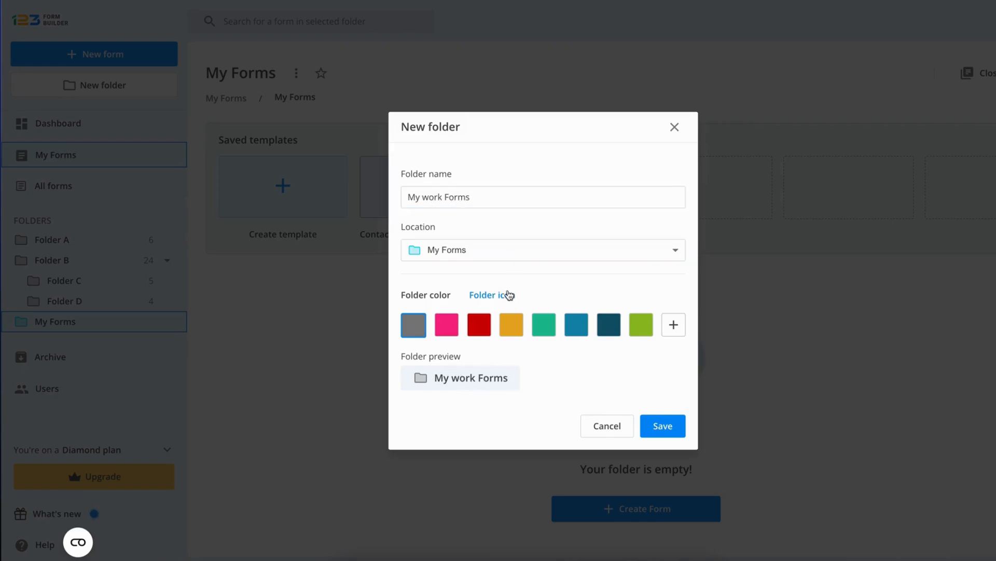
{"action": "left_click", "coordinate": [490, 294]}
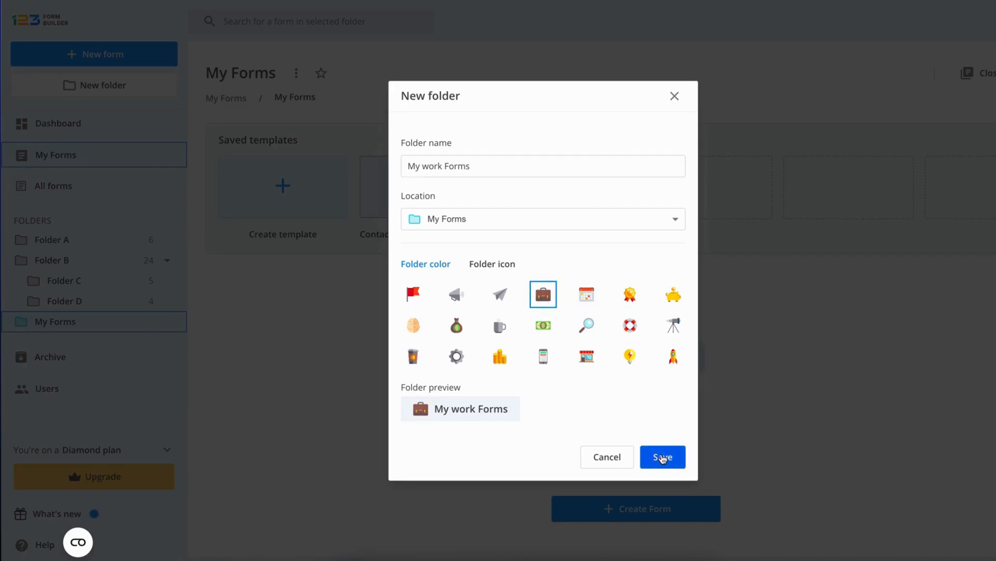
{"action": "left_click", "coordinate": [663, 457]}
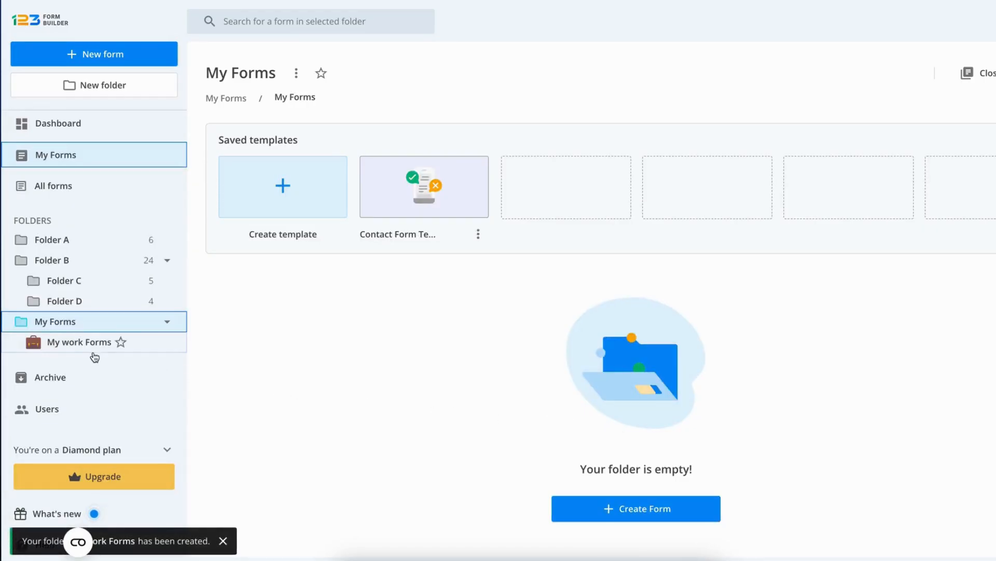
{"action": "mouse_move", "coordinate": [120, 322]}
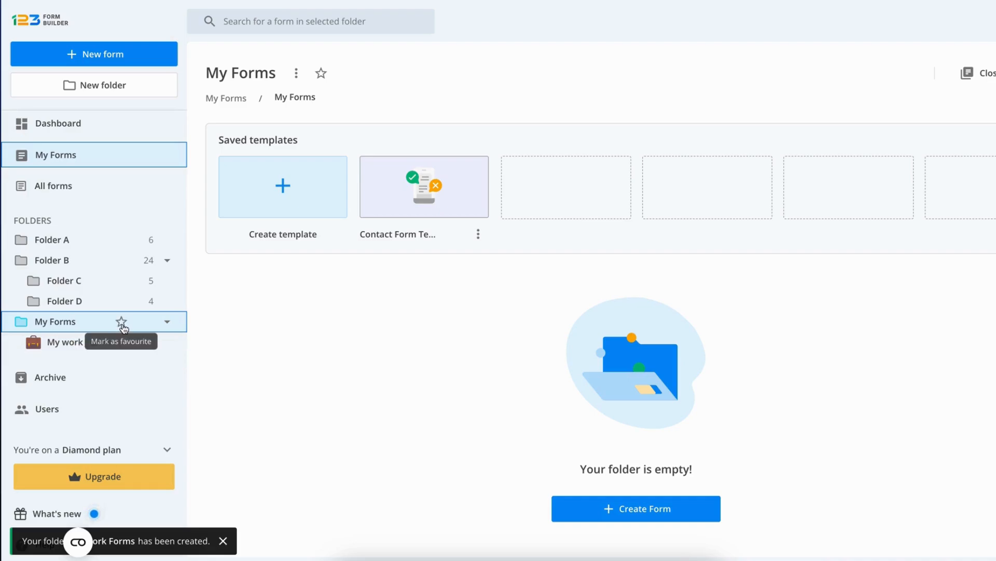
Step: Star the My Forms folder so it shows under Favourites
{"action": "left_click", "coordinate": [120, 322]}
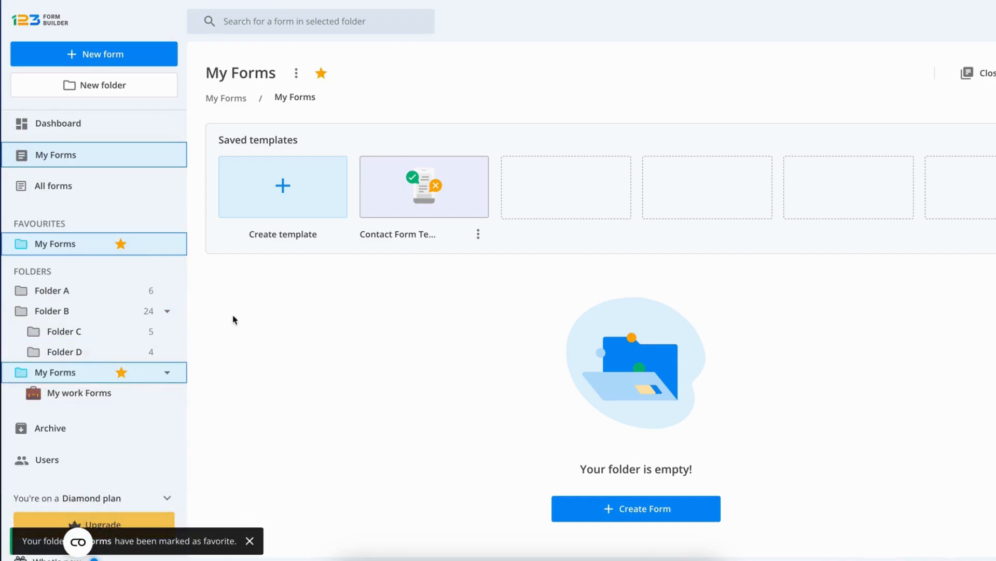
{"action": "mouse_move", "coordinate": [267, 355]}
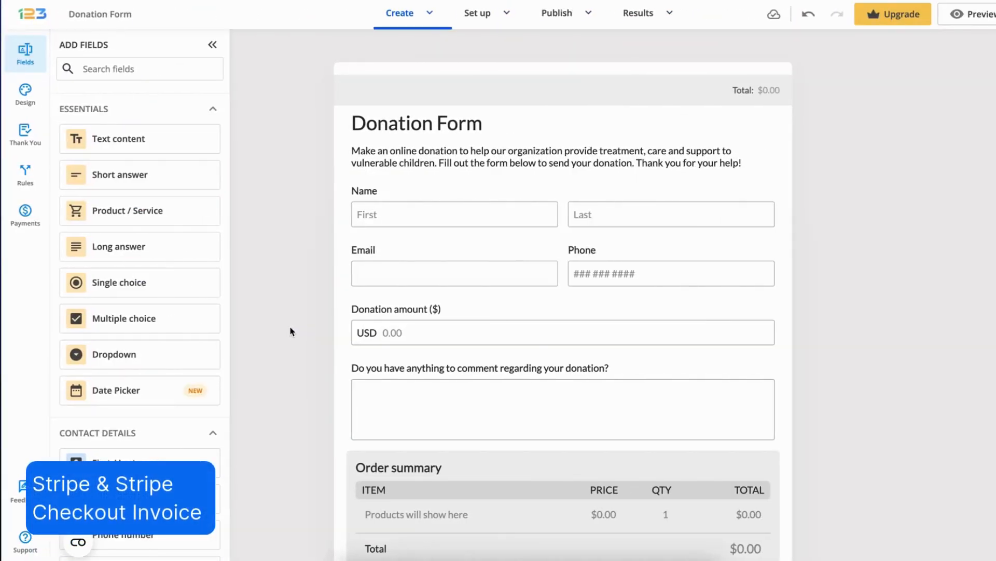
Step: In the Donation Form's Stripe billing settings, mark payments as donations while keeping the billing address required
{"action": "left_click", "coordinate": [25, 210]}
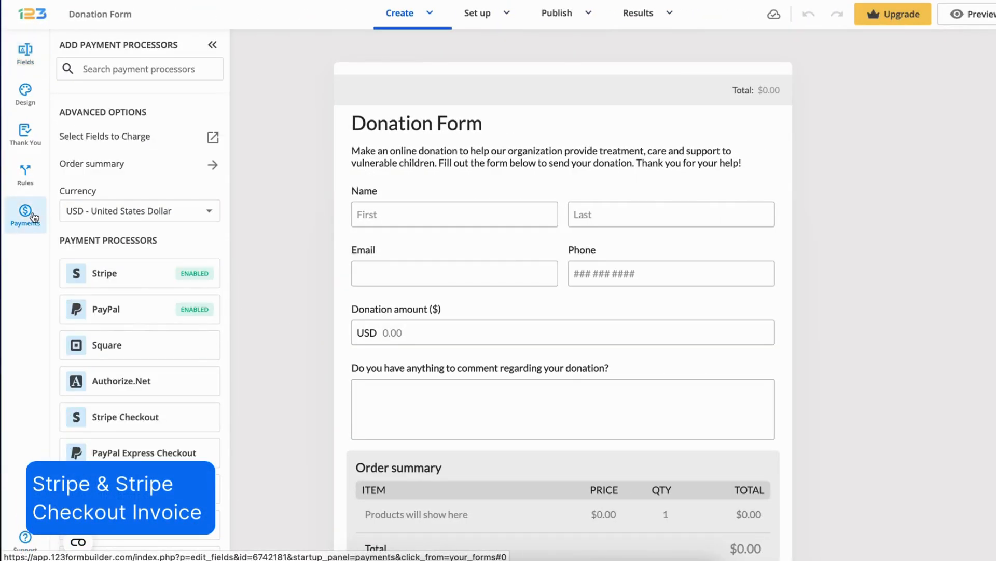
{"action": "left_click", "coordinate": [140, 273]}
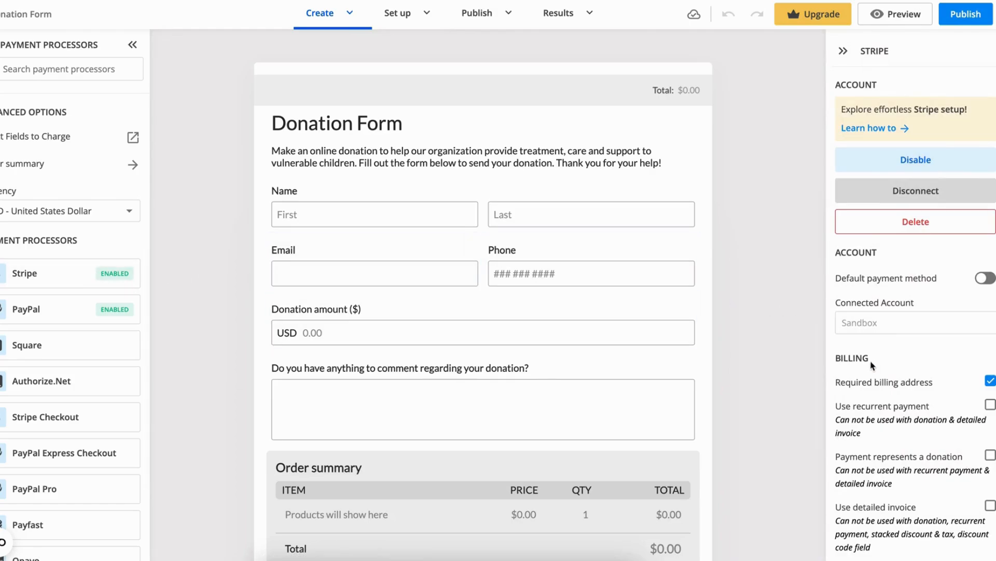
{"action": "scroll", "scroll_direction": "down", "scroll_amount": 3}
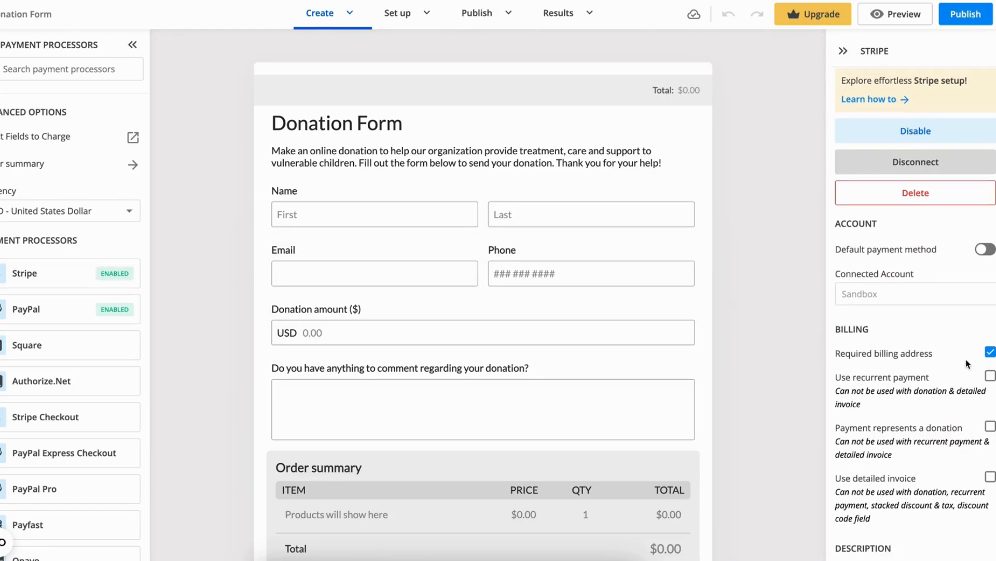
{"action": "scroll", "scroll_direction": "down", "scroll_amount": 3}
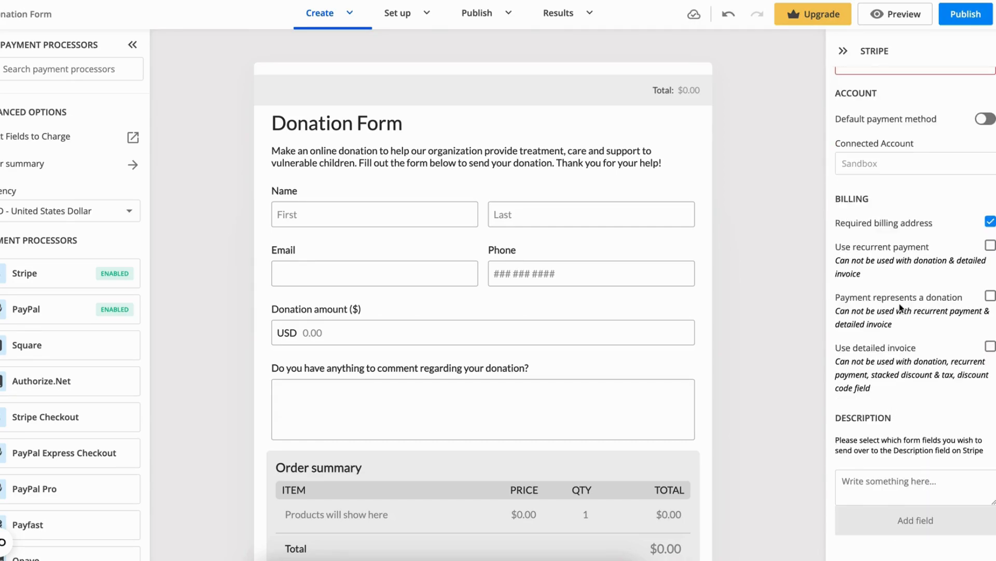
{"action": "left_click", "coordinate": [990, 308]}
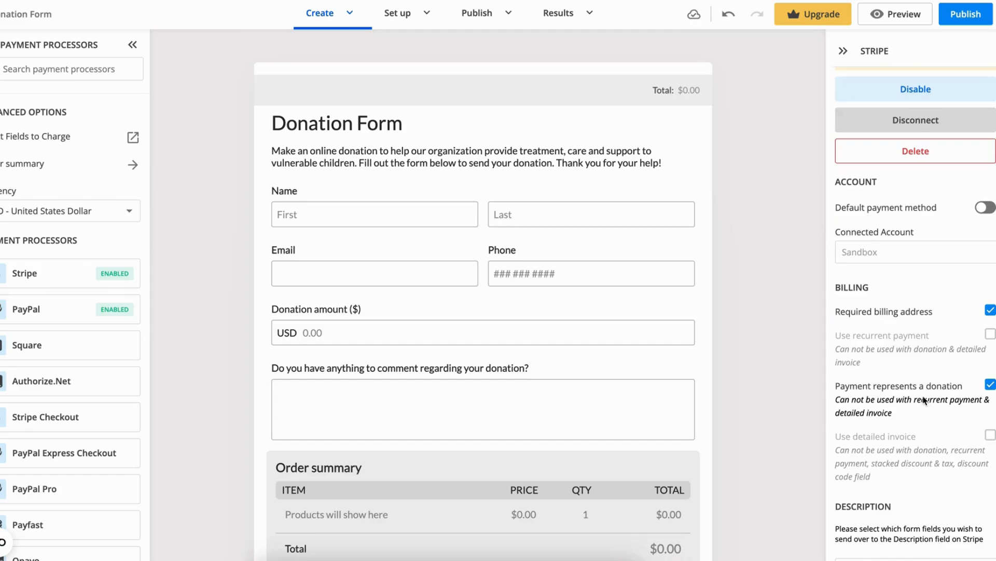
{"action": "left_click", "coordinate": [988, 385]}
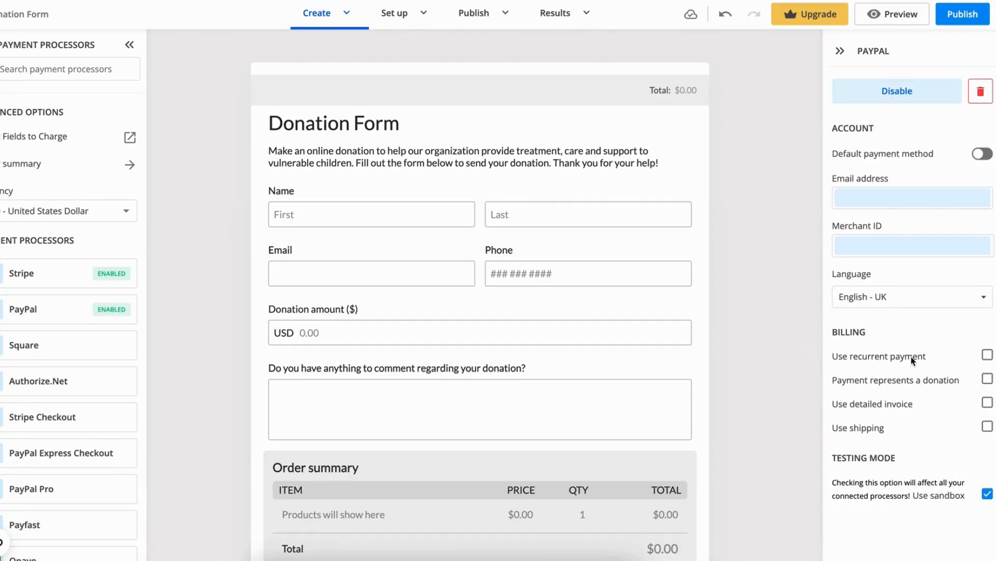
Step: Enable PayPal recurrent payments expressed in months with 3 recurring cycles
{"action": "left_click", "coordinate": [987, 353]}
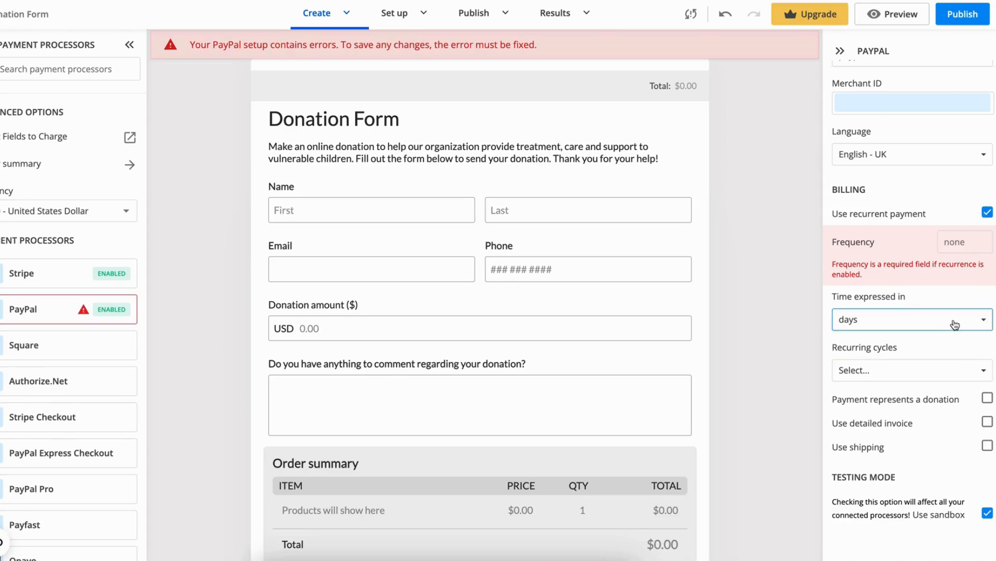
{"action": "left_click", "coordinate": [912, 320]}
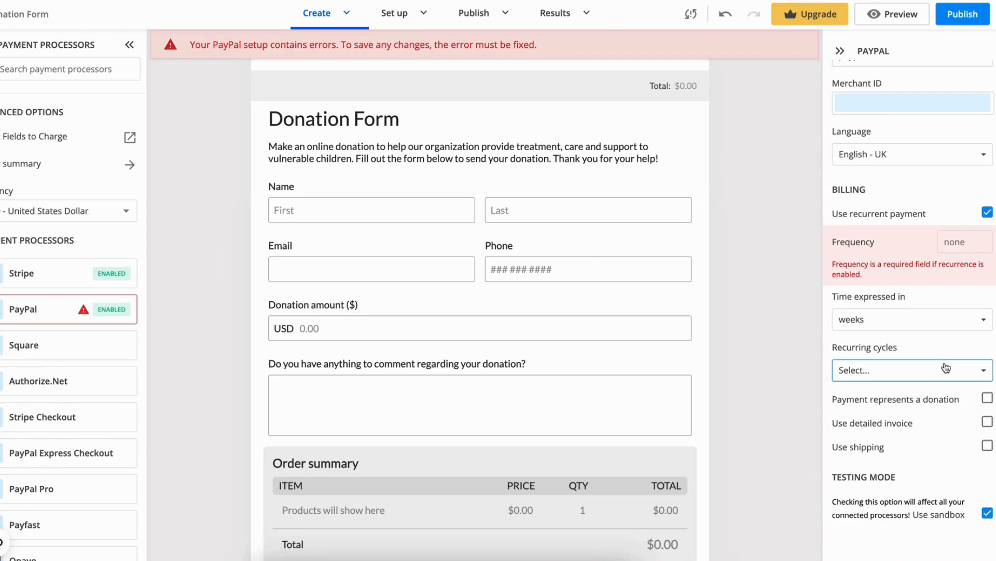
{"action": "left_click", "coordinate": [912, 320]}
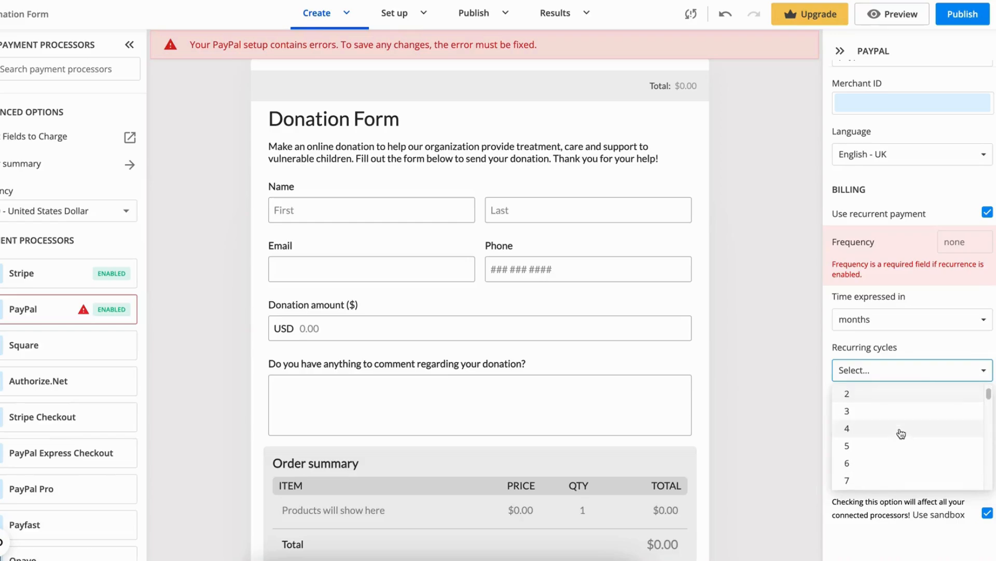
{"action": "left_click", "coordinate": [847, 411]}
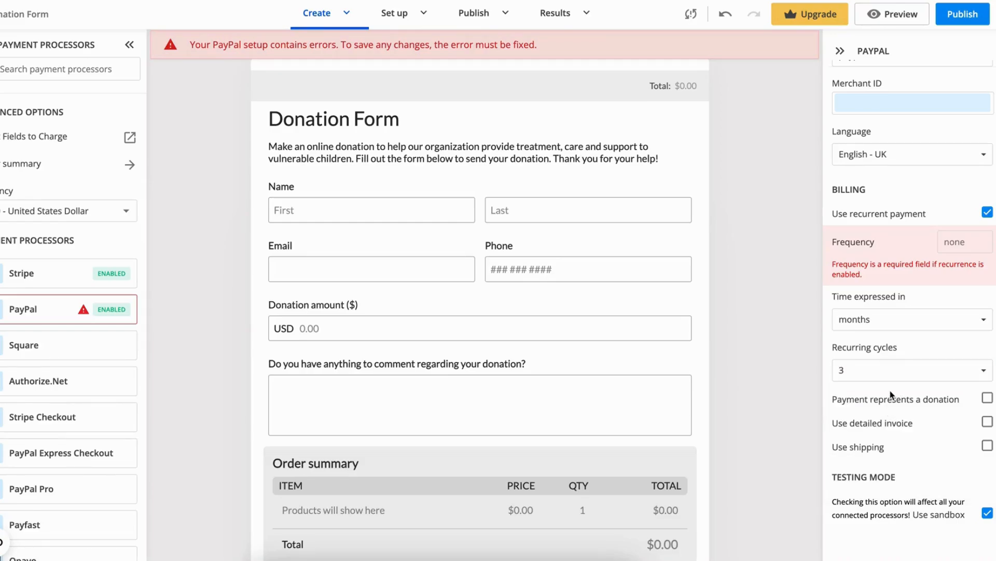
{"action": "left_click", "coordinate": [966, 240]}
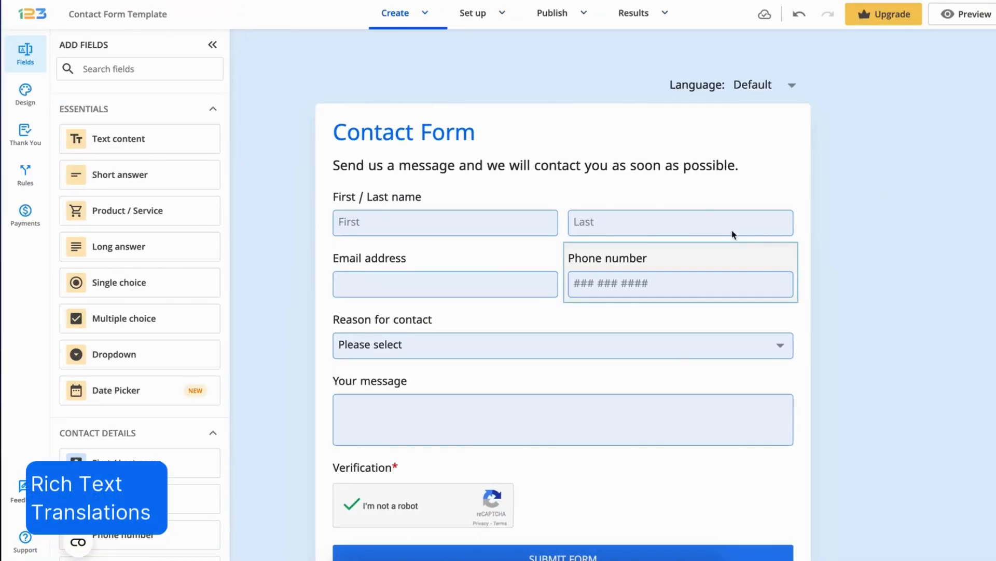
Step: From Set up > Language, enter the Contact Form Template's Español translation editor
{"action": "left_click", "coordinate": [474, 13]}
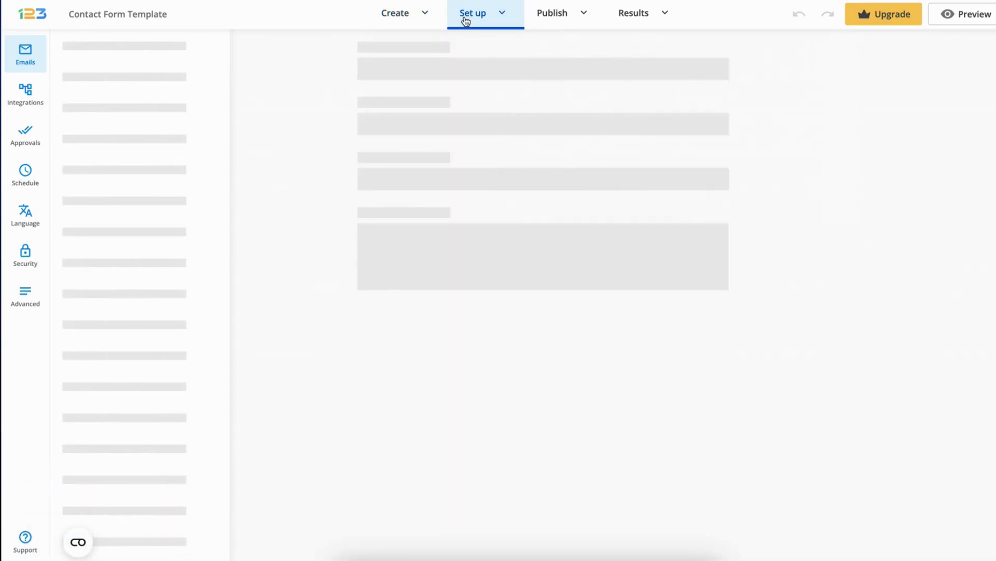
{"action": "left_click", "coordinate": [25, 213]}
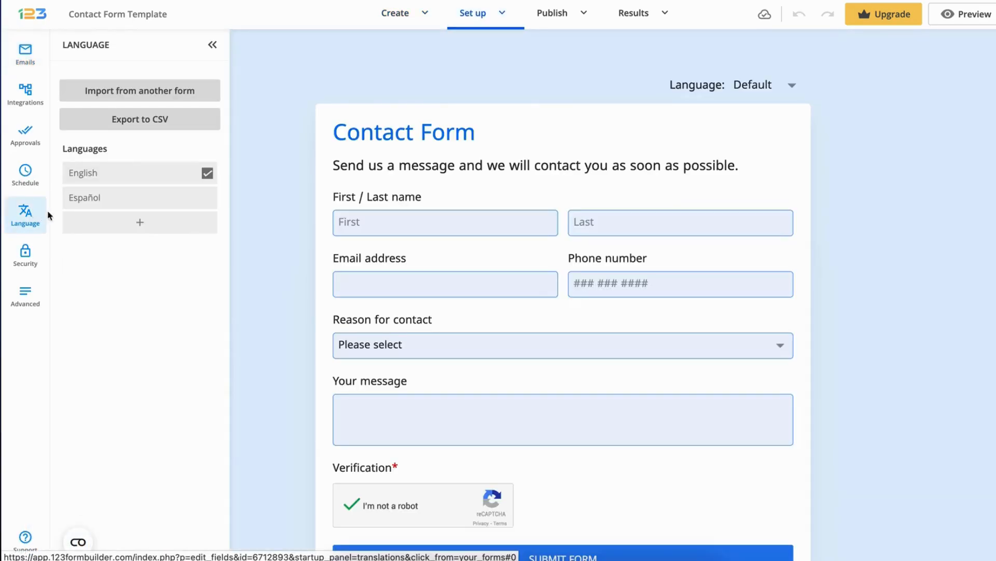
{"action": "left_click", "coordinate": [85, 197]}
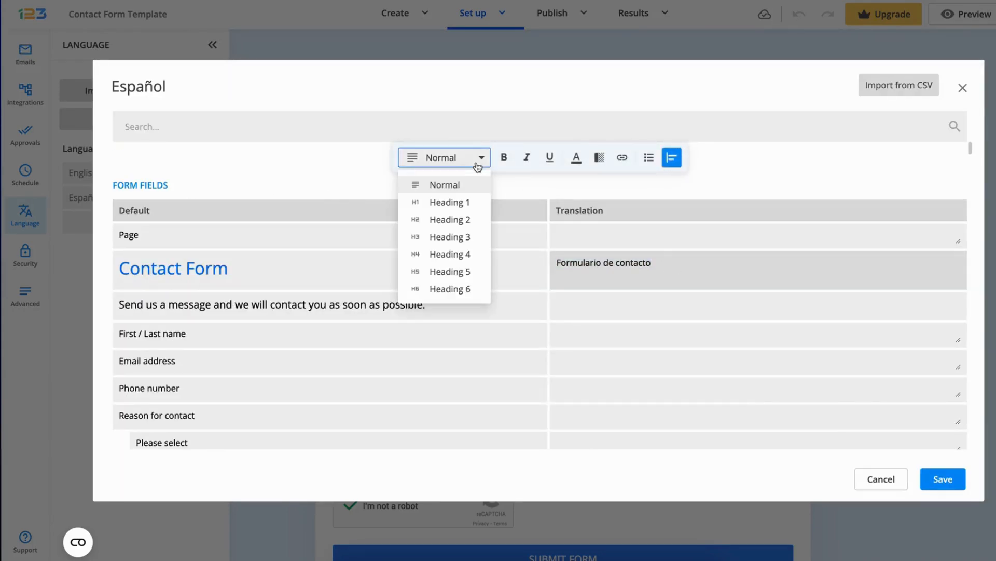
Step: Style the Spanish title Formulario de contacto as Heading 1 and preview the form in Español
{"action": "left_click", "coordinate": [450, 201]}
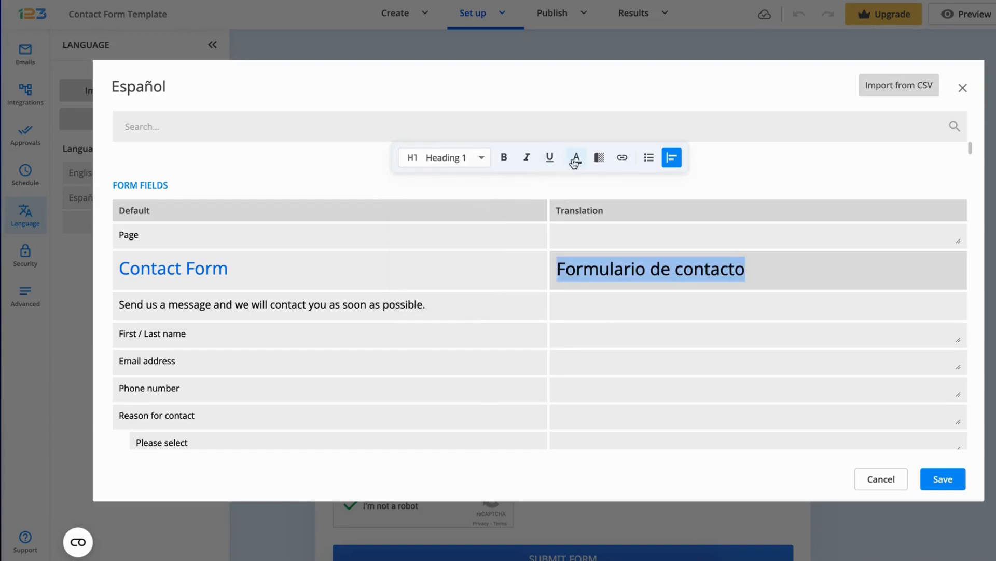
{"action": "left_click", "coordinate": [576, 158]}
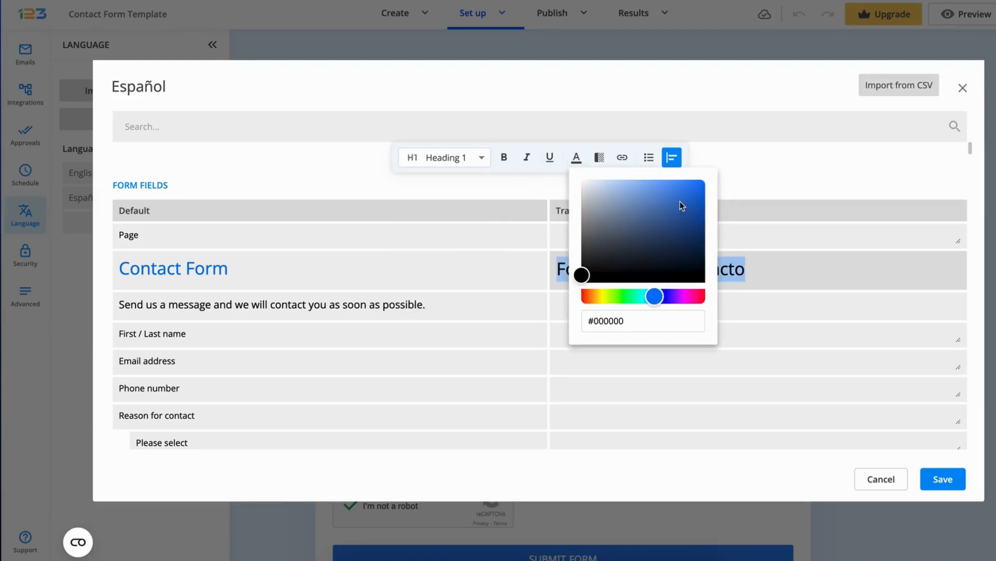
{"action": "left_click", "coordinate": [679, 197]}
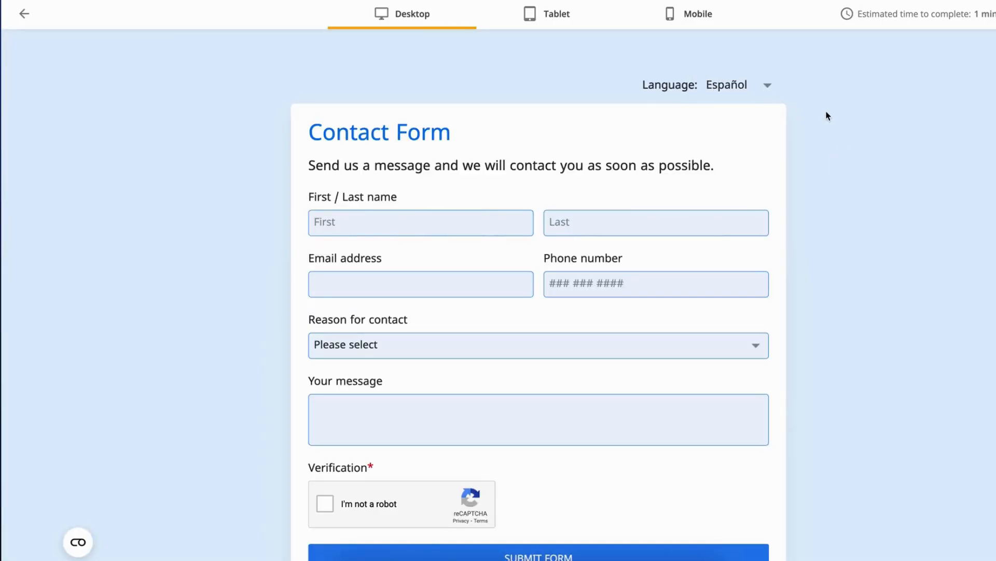
{"action": "left_click", "coordinate": [739, 86]}
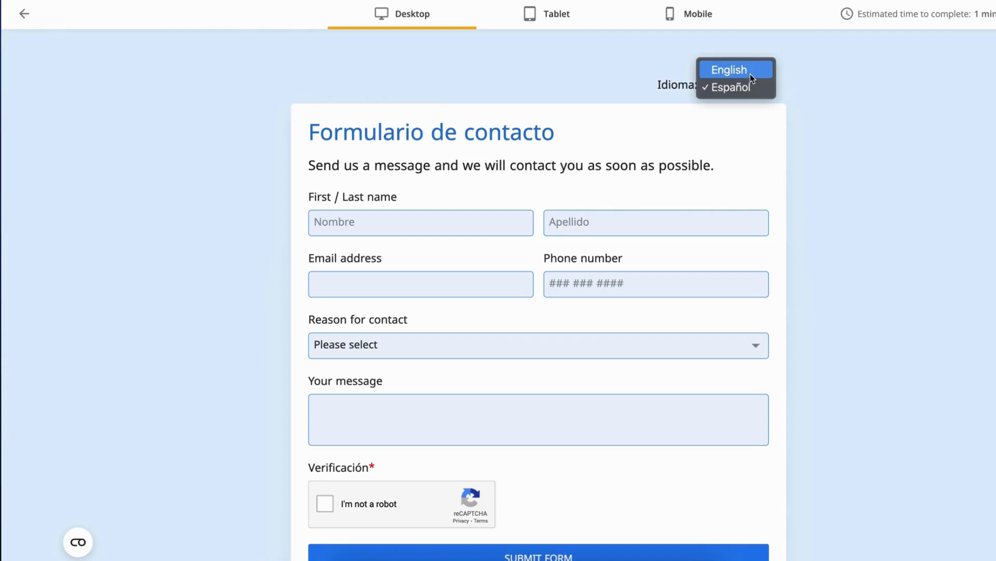